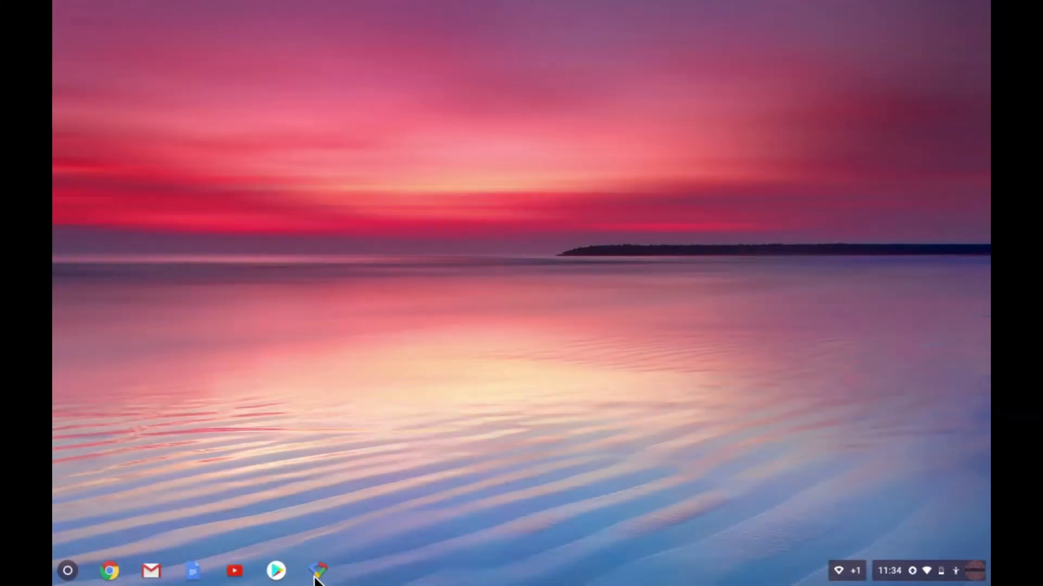
# - Launch the Google Wifi app from the shelf to view the Mydoodads-WiFi overview
pyautogui.click(317, 571)
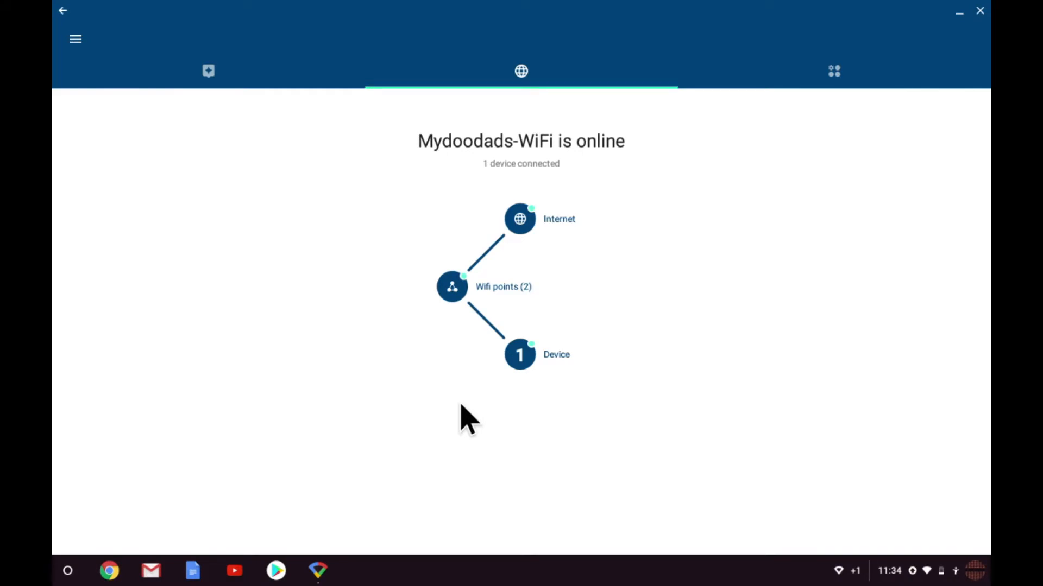
pyautogui.moveTo(549, 163)
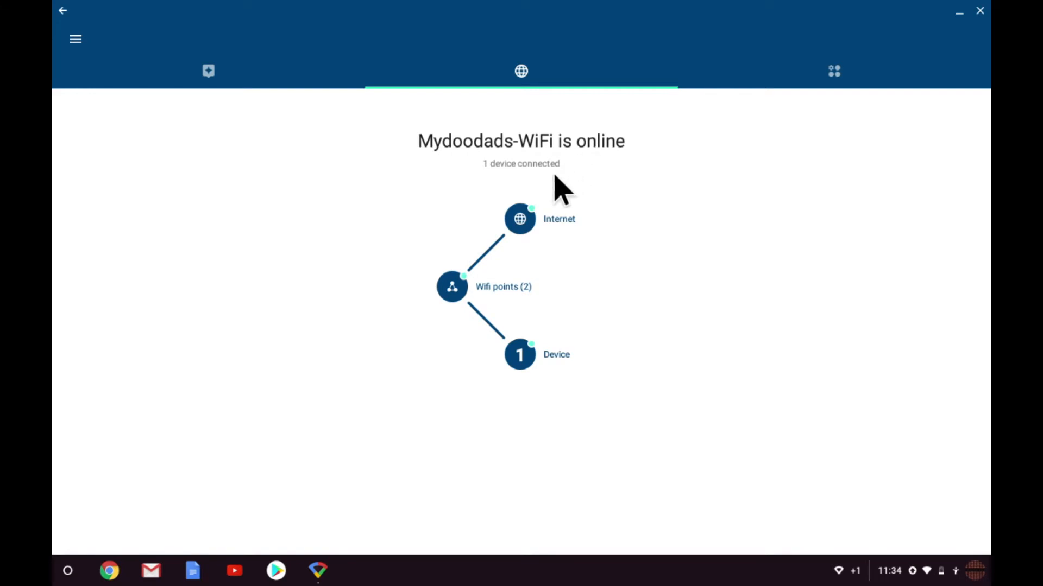
pyautogui.moveTo(492, 306)
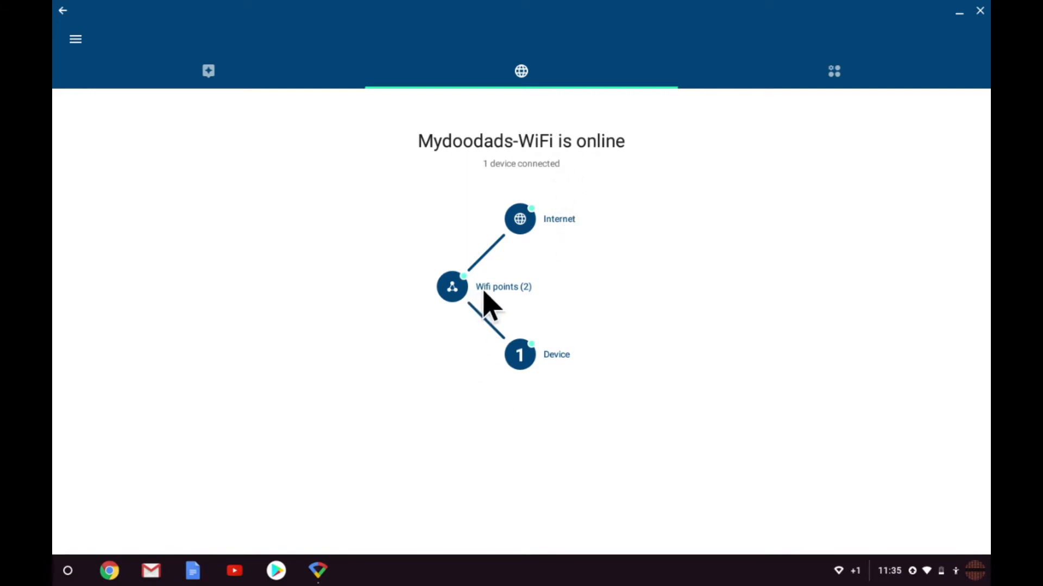
pyautogui.moveTo(529, 303)
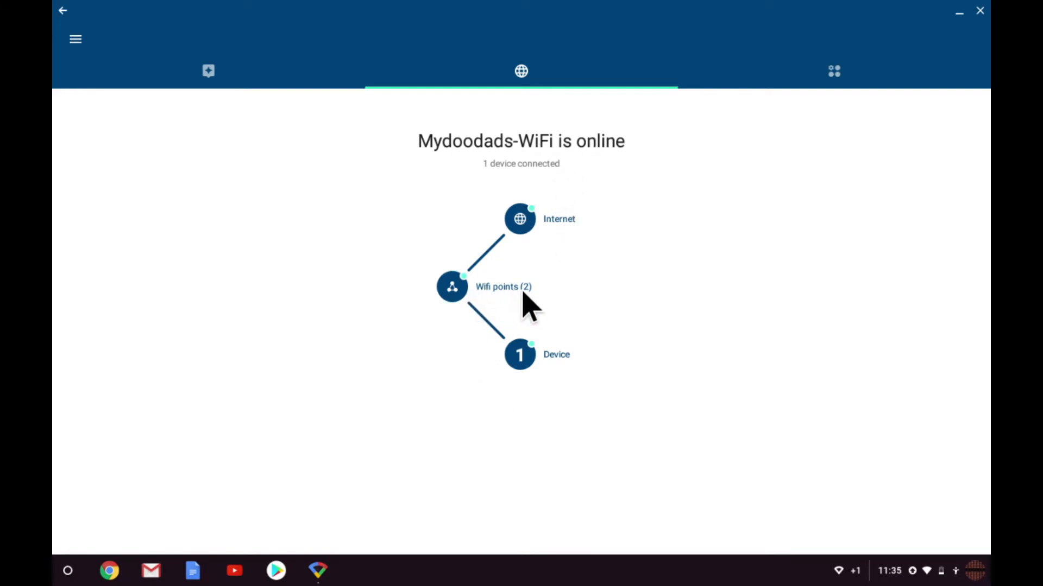
pyautogui.moveTo(814, 123)
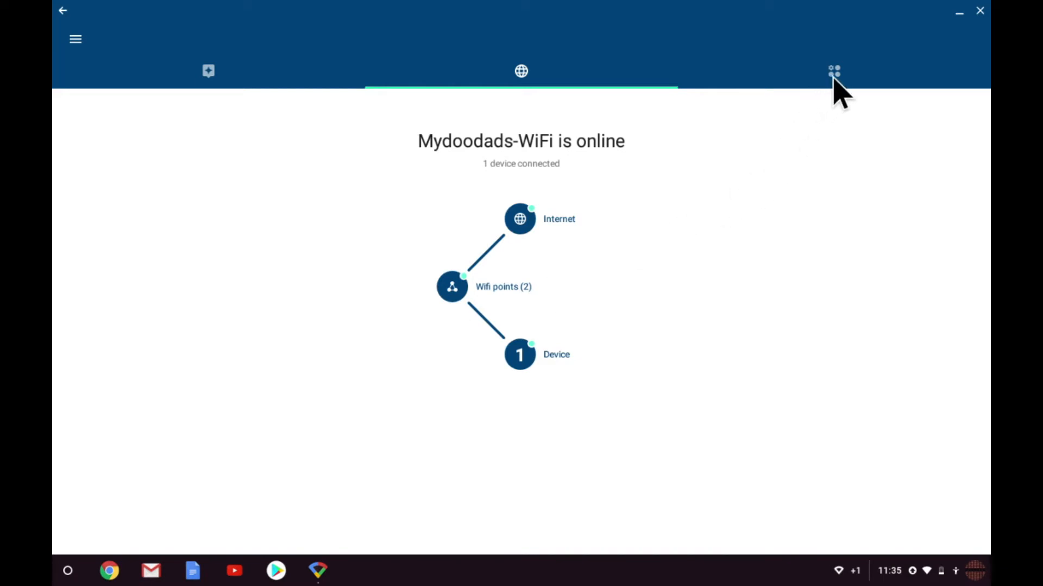
# - Start Guest Wi-Fi setup from the shortcuts and settings view
pyautogui.click(834, 72)
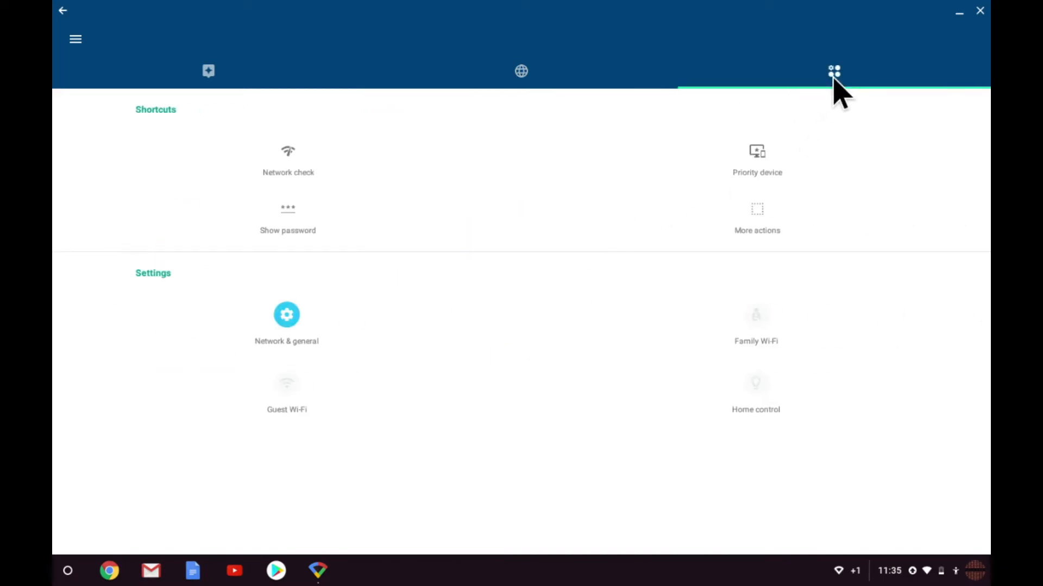
pyautogui.moveTo(692, 218)
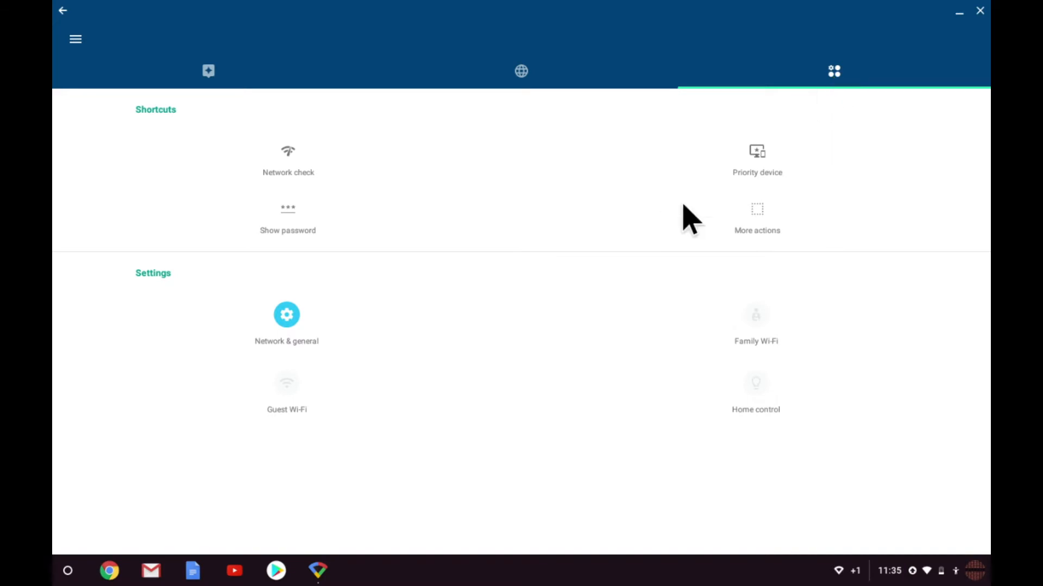
pyautogui.moveTo(323, 392)
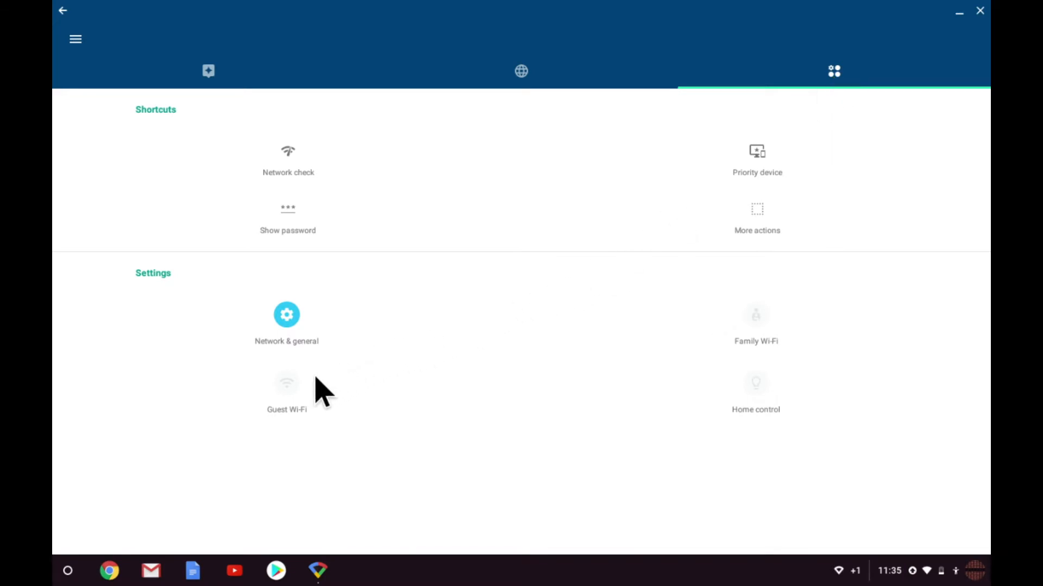
pyautogui.moveTo(287, 402)
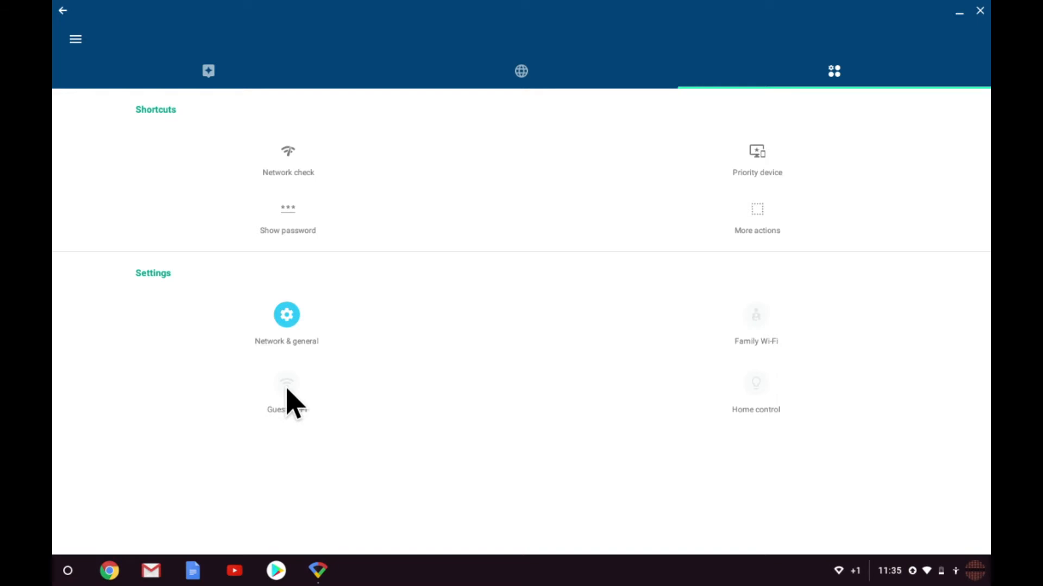
pyautogui.click(286, 392)
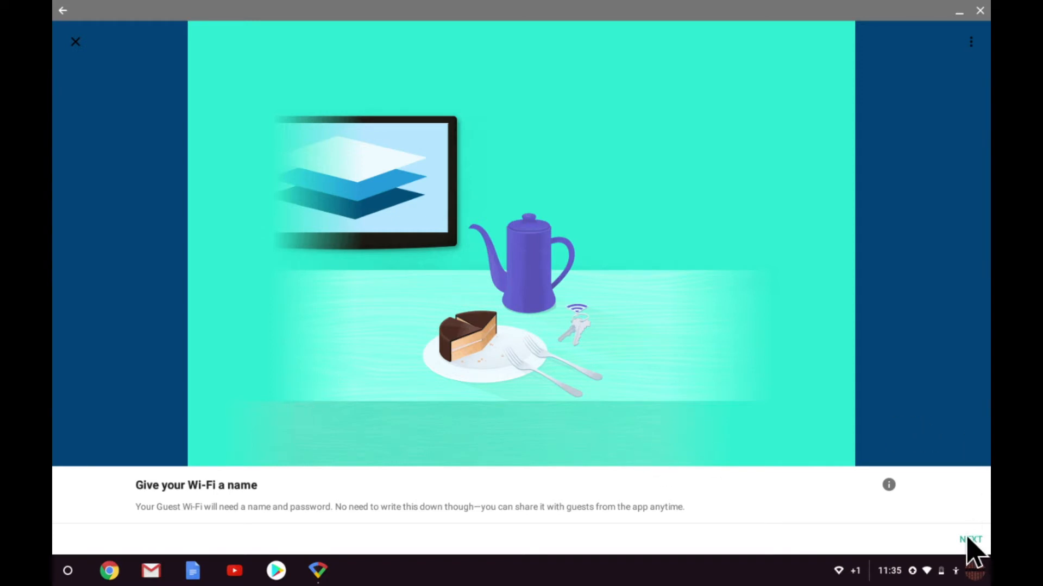
pyautogui.click(970, 539)
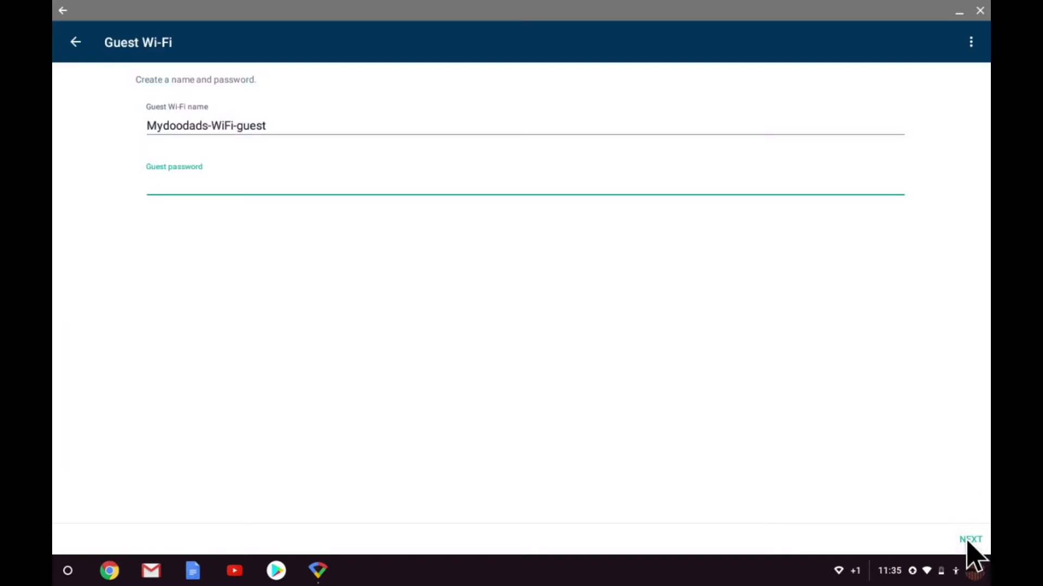
pyautogui.moveTo(259, 160)
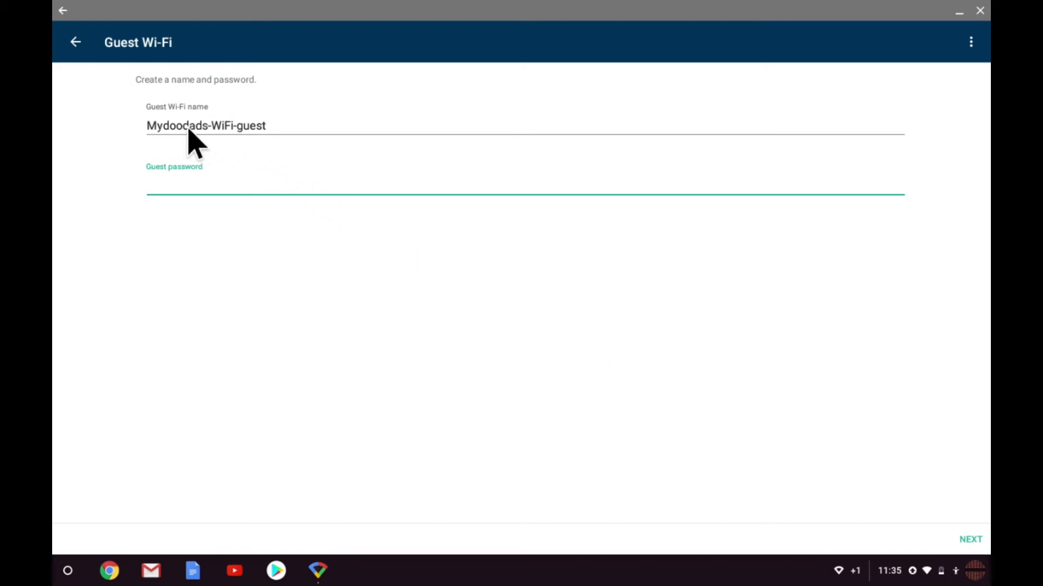
pyautogui.click(250, 126)
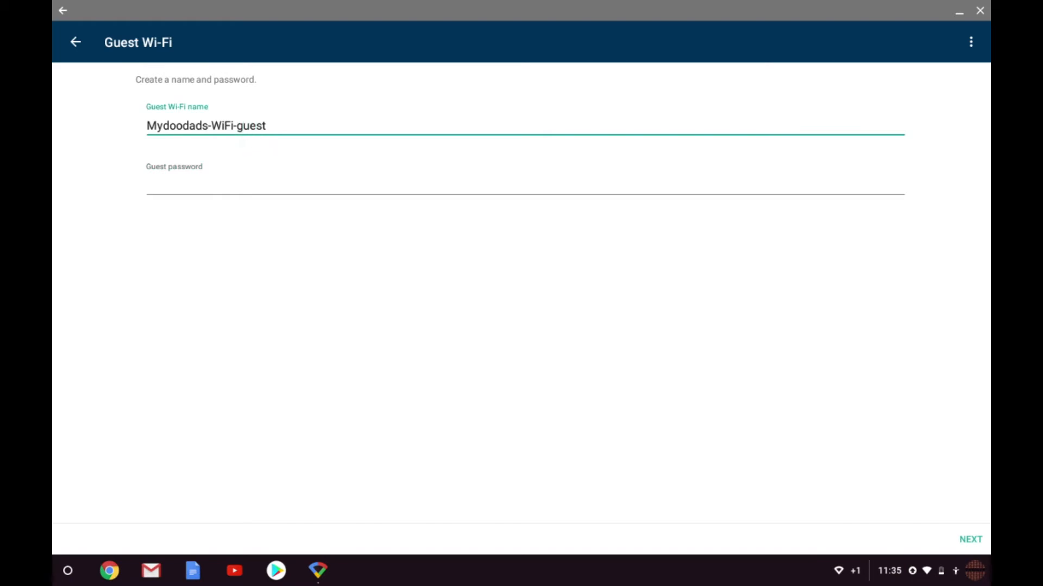
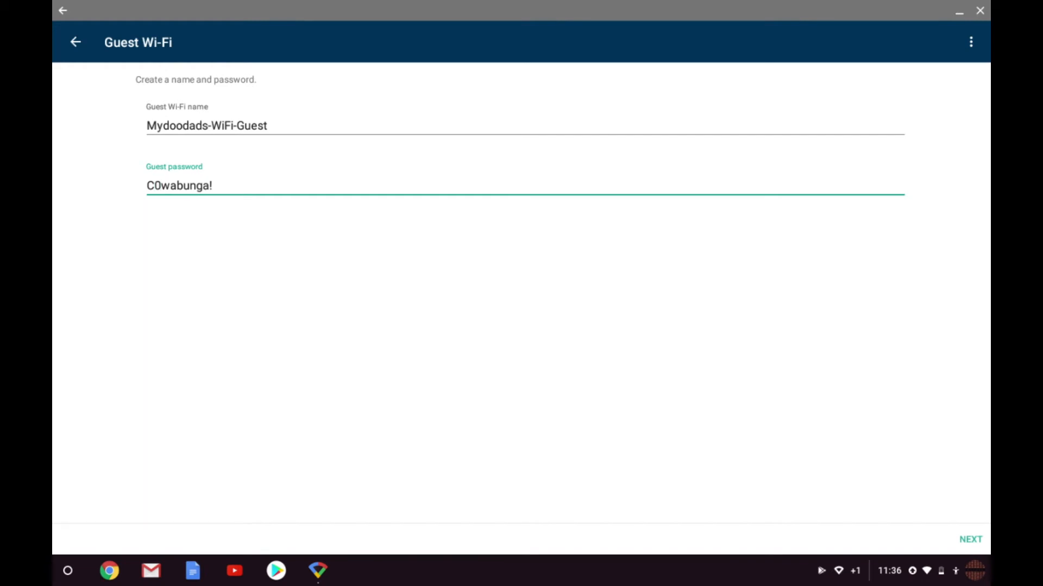
pyautogui.moveTo(970, 540)
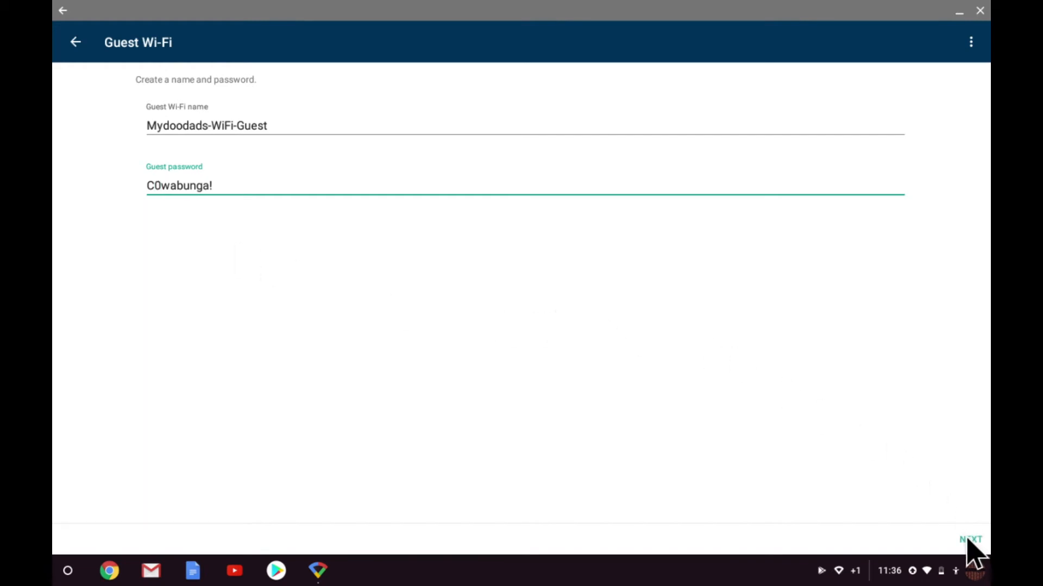
# - Confirm the name and password and advance to choosing shared devices for guests
pyautogui.click(970, 540)
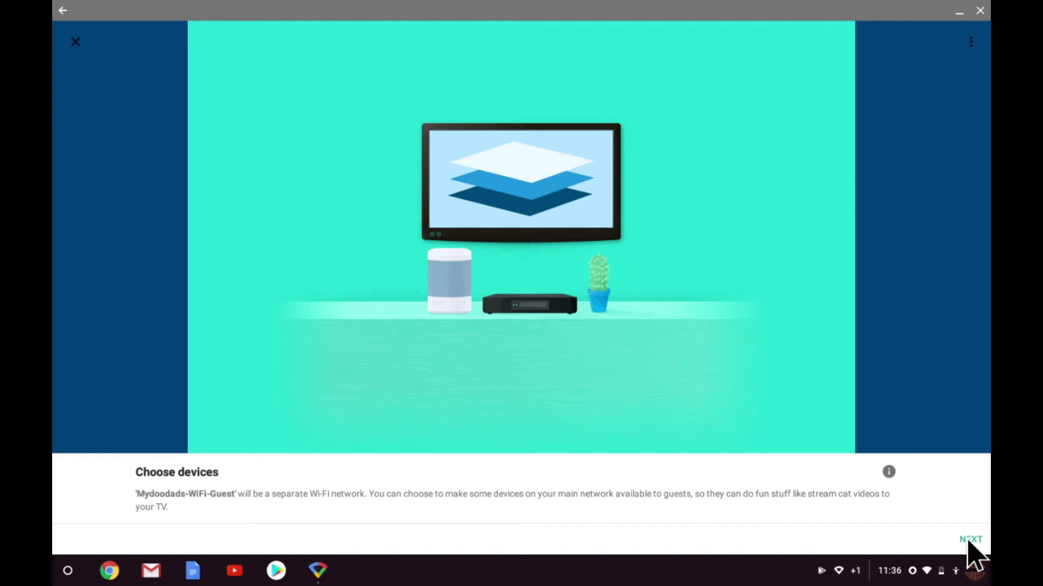
pyautogui.click(970, 540)
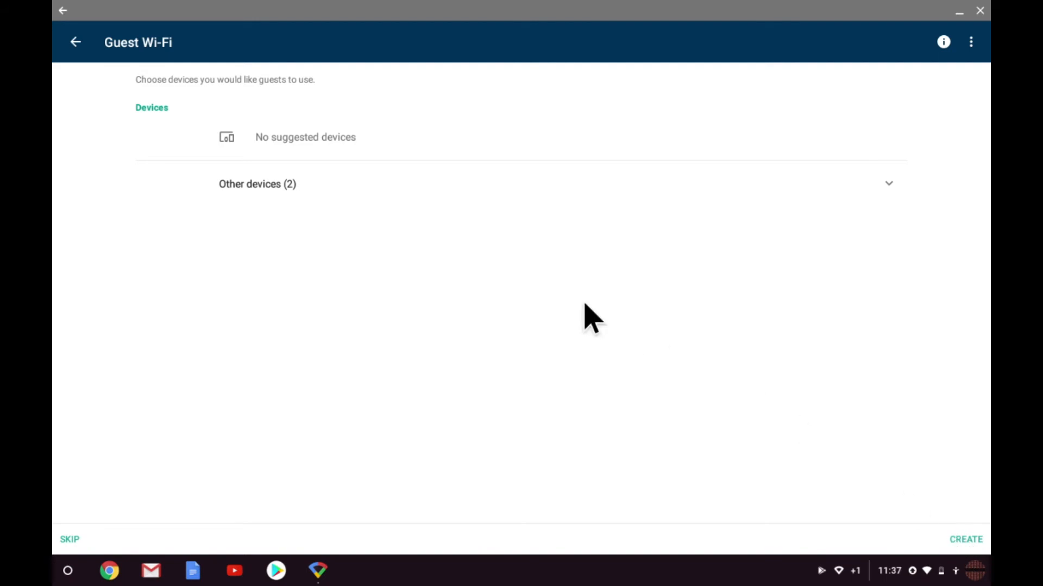
pyautogui.moveTo(272, 167)
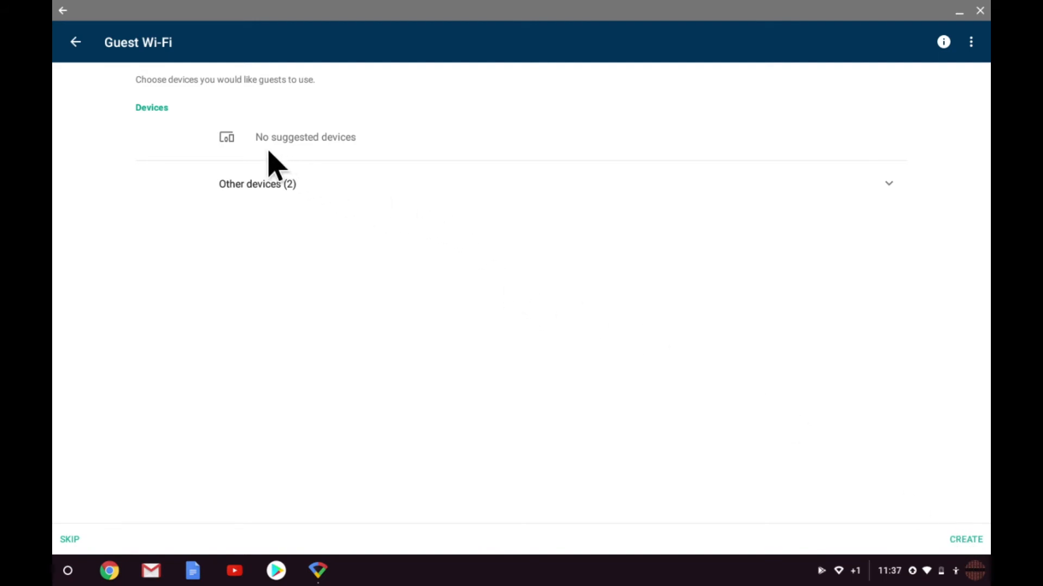
pyautogui.moveTo(335, 157)
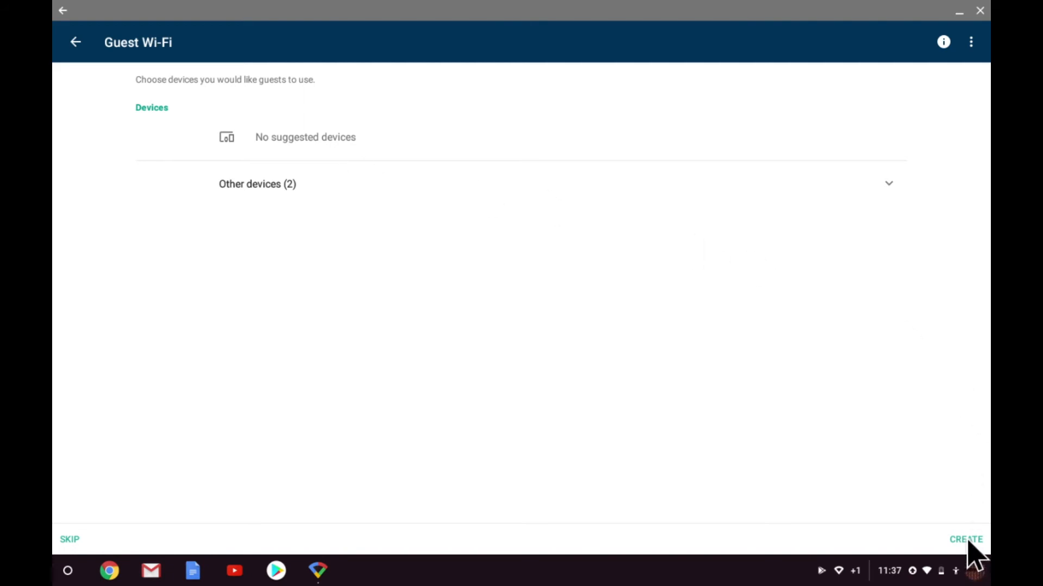
# - Create the Mydoodads-WiFi-Guest network without sharing any devices
pyautogui.click(964, 540)
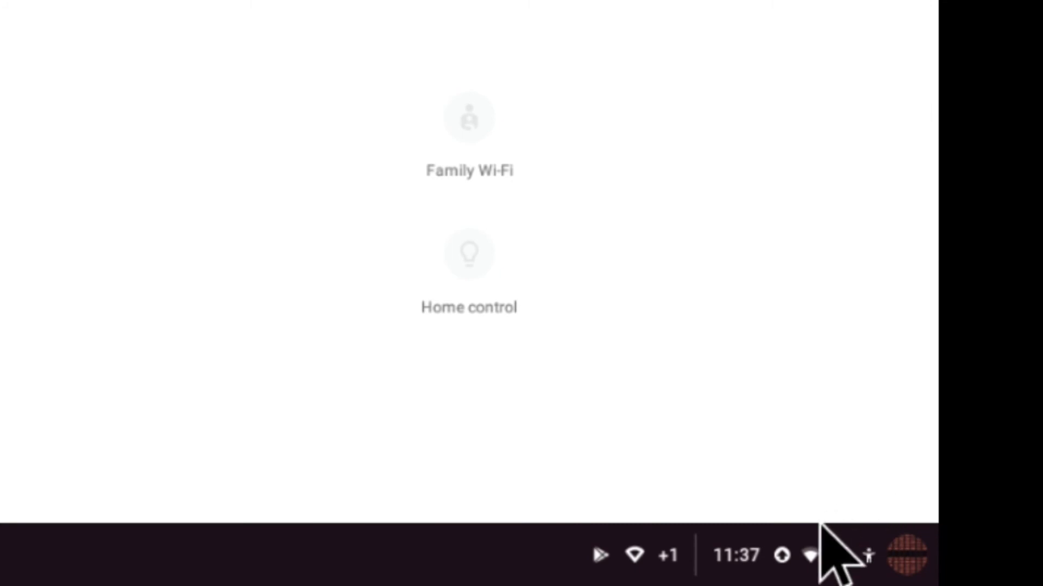
# - Connect the Chromebook to Mydoodads-WiFi from the status tray network list
pyautogui.click(736, 555)
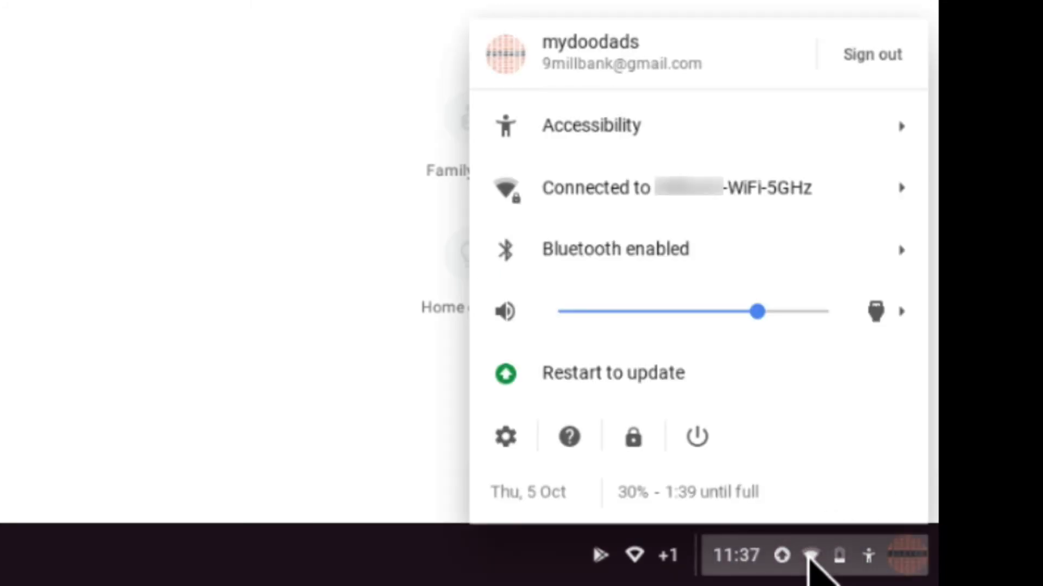
pyautogui.moveTo(765, 233)
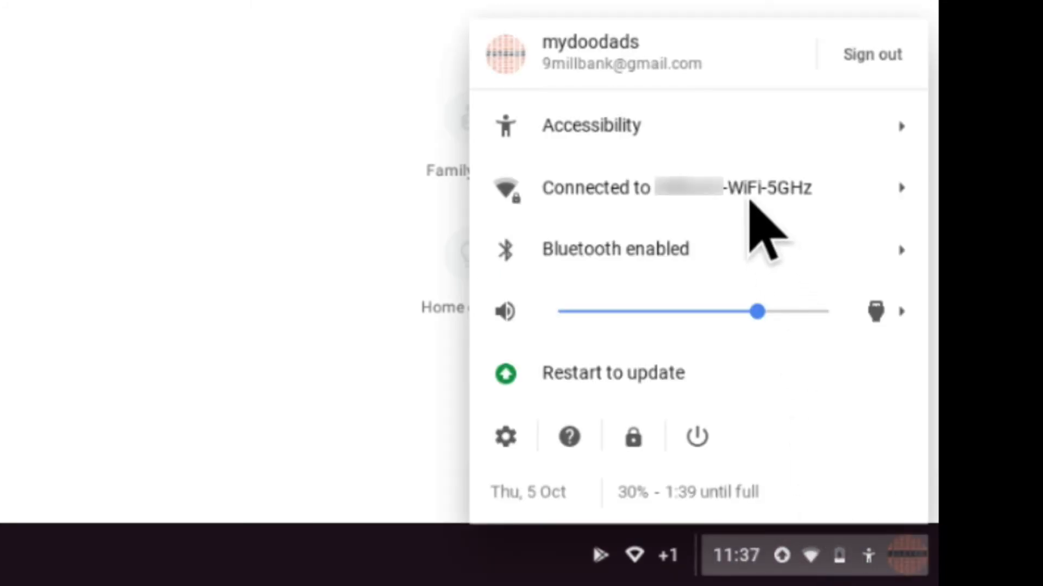
pyautogui.click(665, 188)
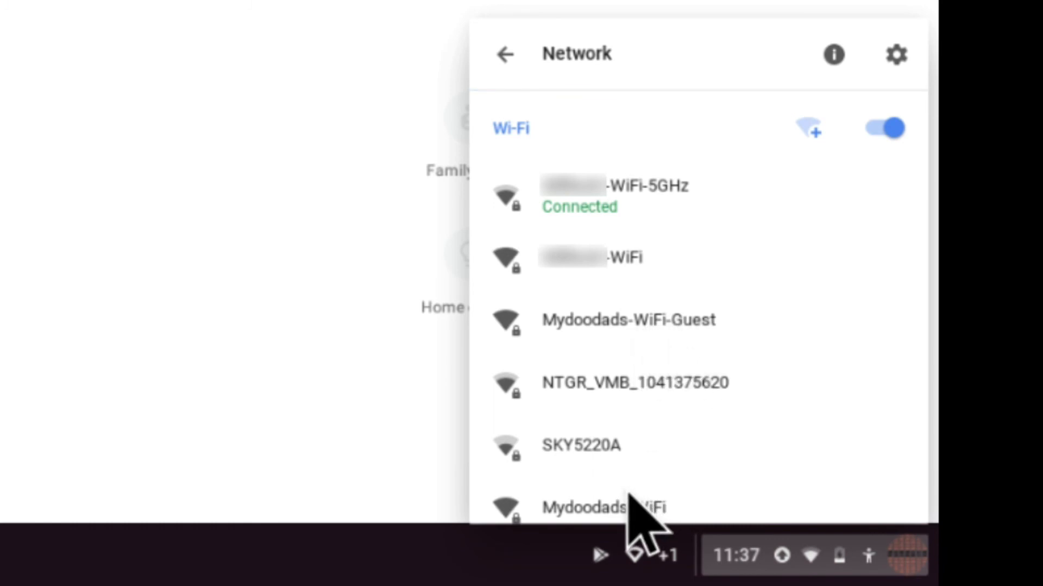
pyautogui.moveTo(605, 508)
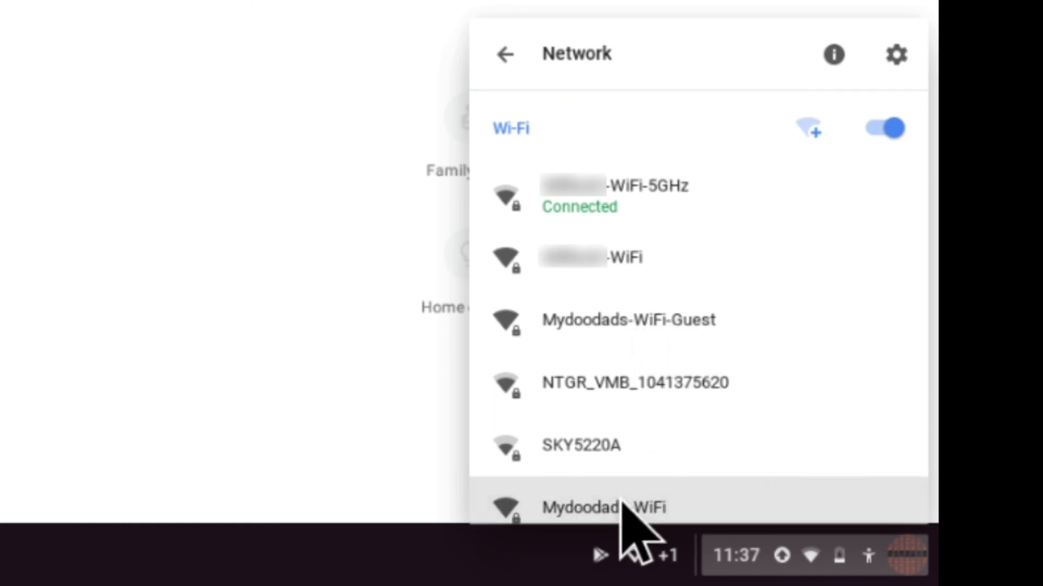
pyautogui.click(603, 507)
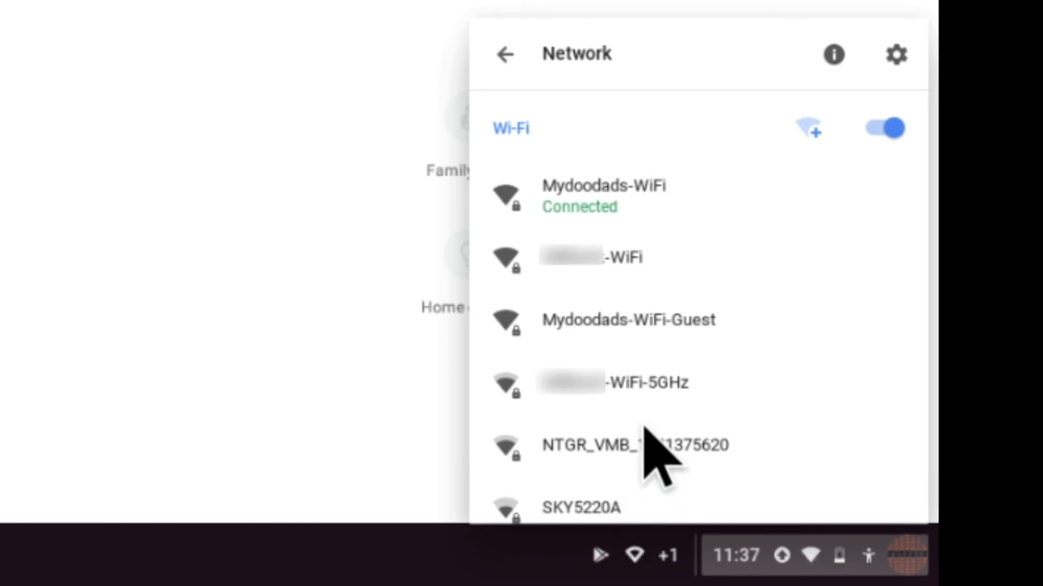
pyautogui.moveTo(612, 352)
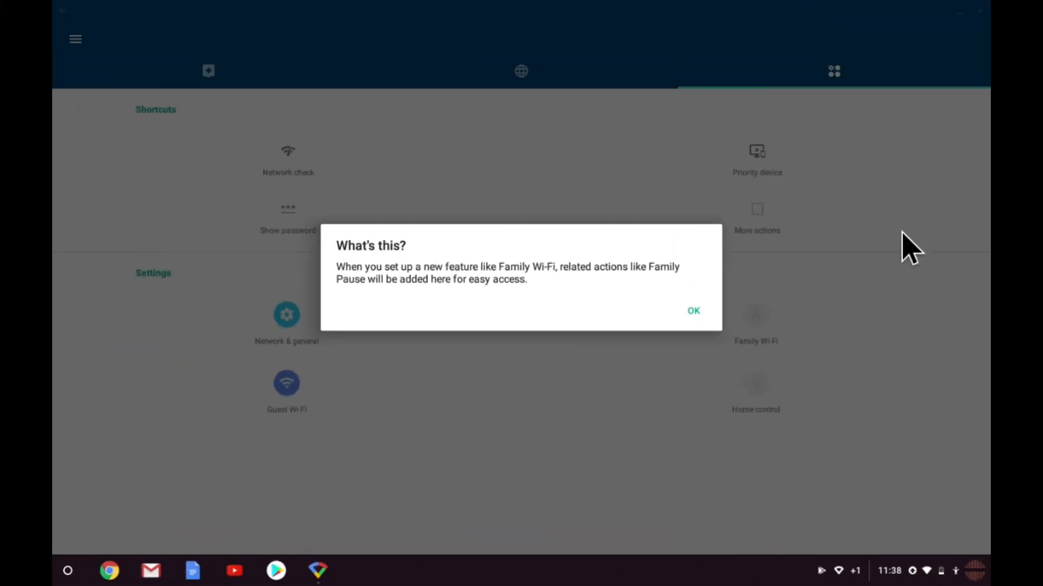
pyautogui.moveTo(754, 316)
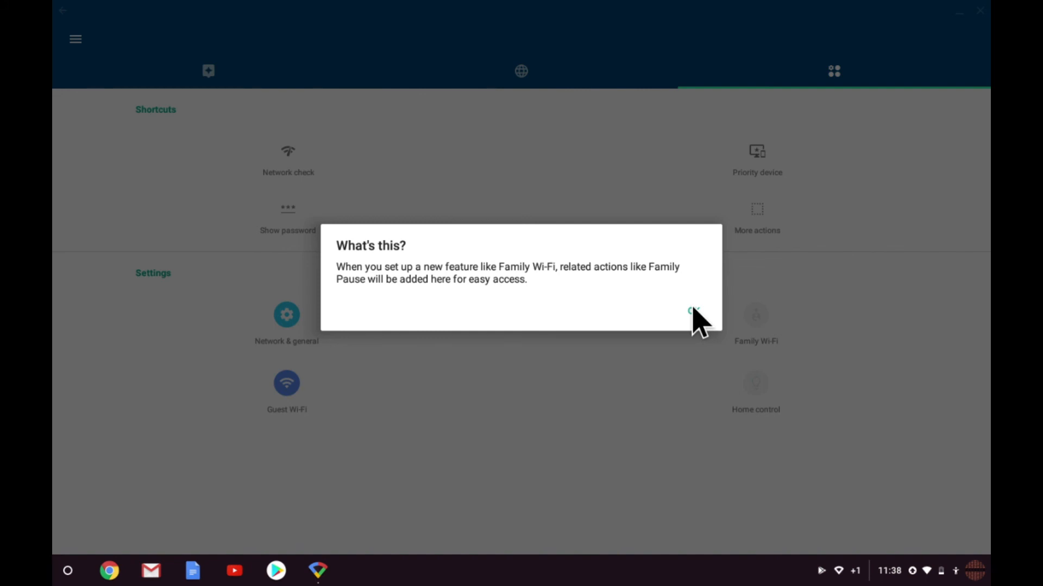
# - Dismiss the What's this? notice on the Google Wifi settings page
pyautogui.click(694, 312)
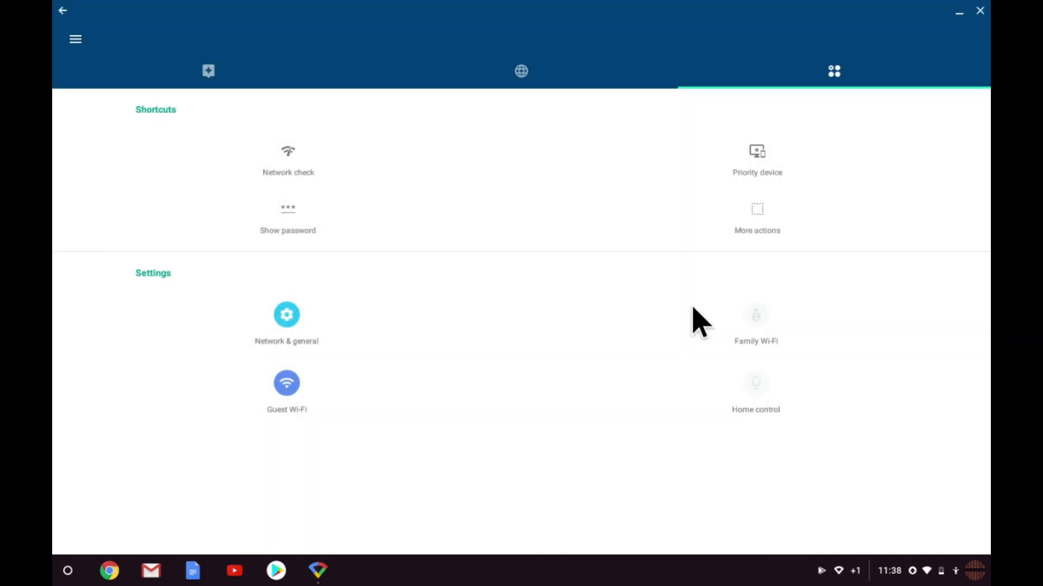